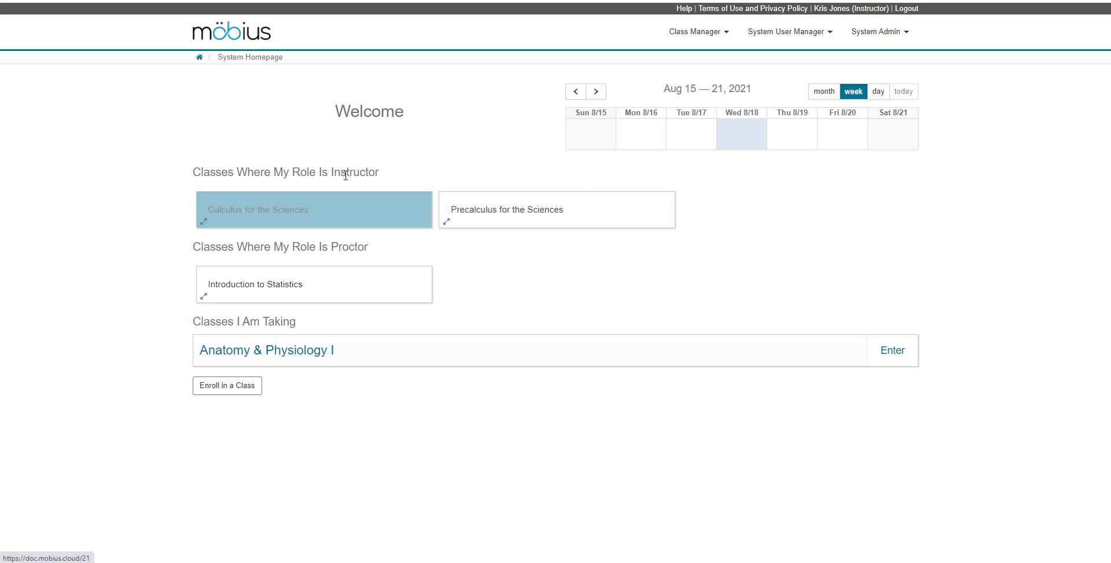
{"action": "mouse_move", "coordinate": [344, 172]}
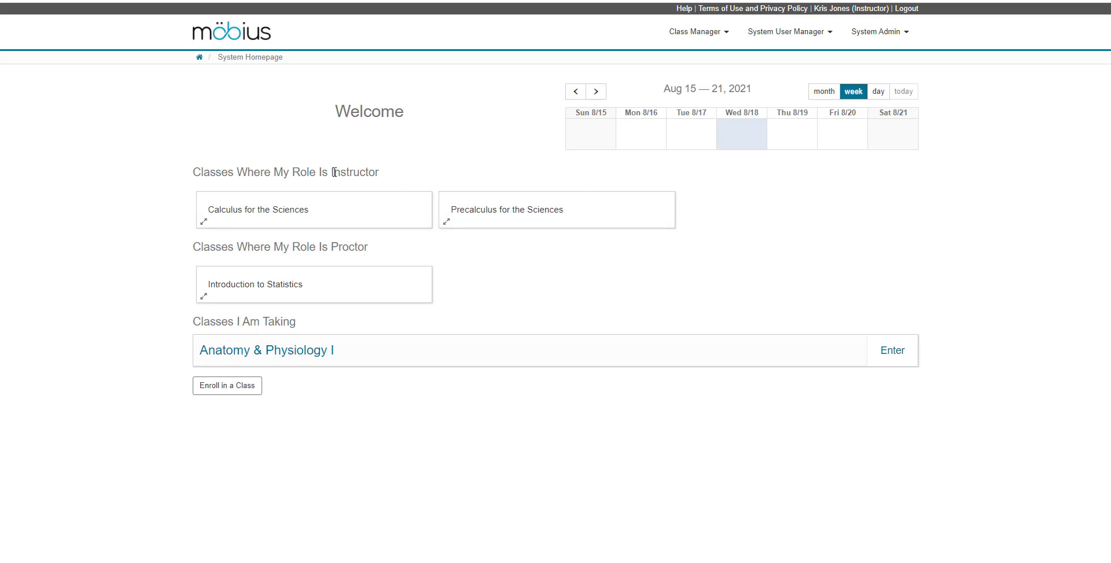
{"action": "mouse_move", "coordinate": [398, 258]}
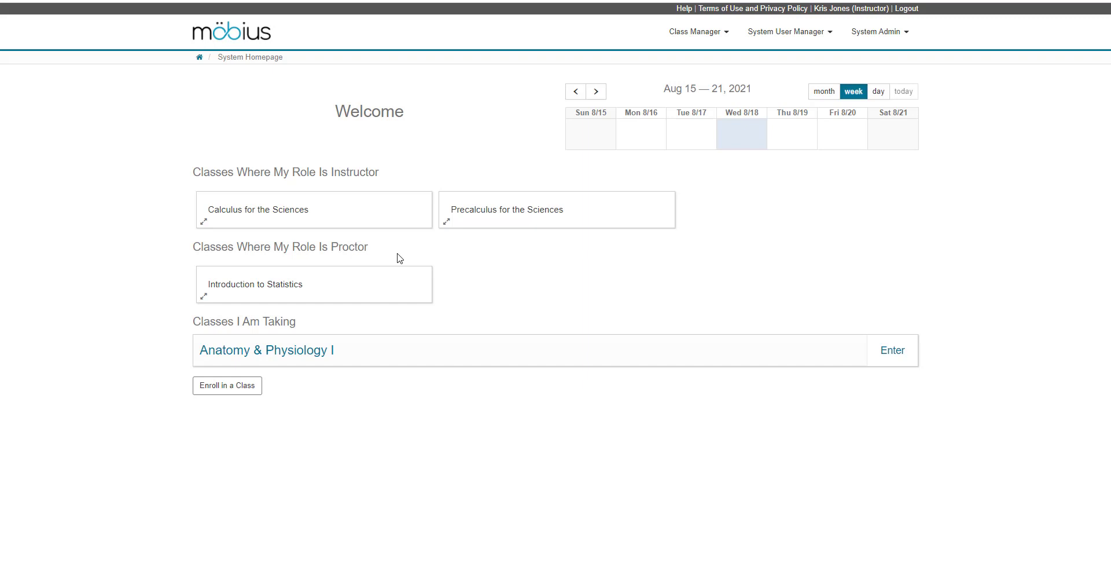
{"action": "mouse_move", "coordinate": [367, 261]}
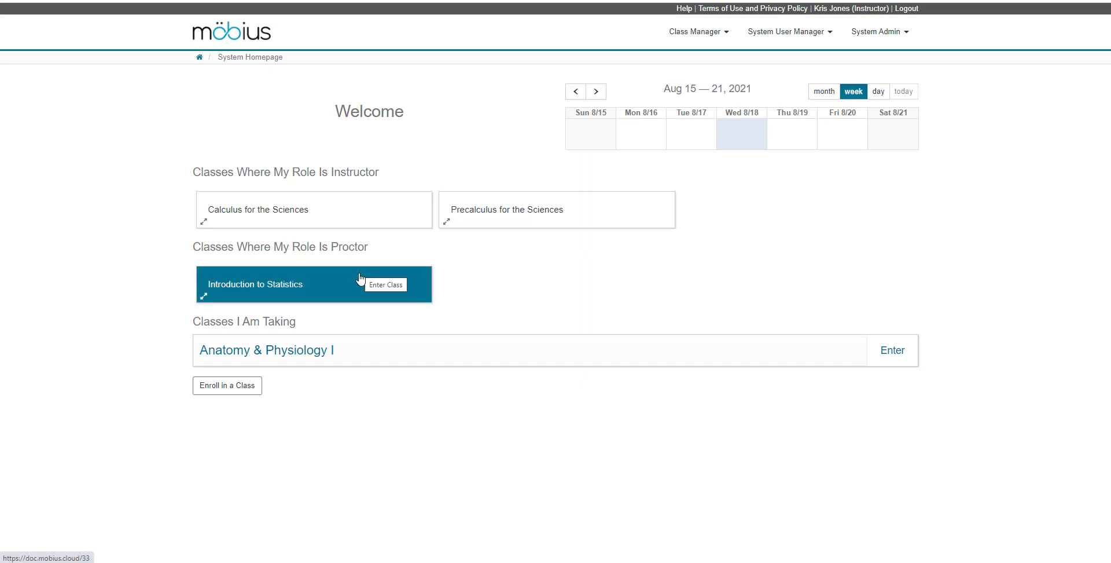
{"action": "mouse_move", "coordinate": [347, 339]}
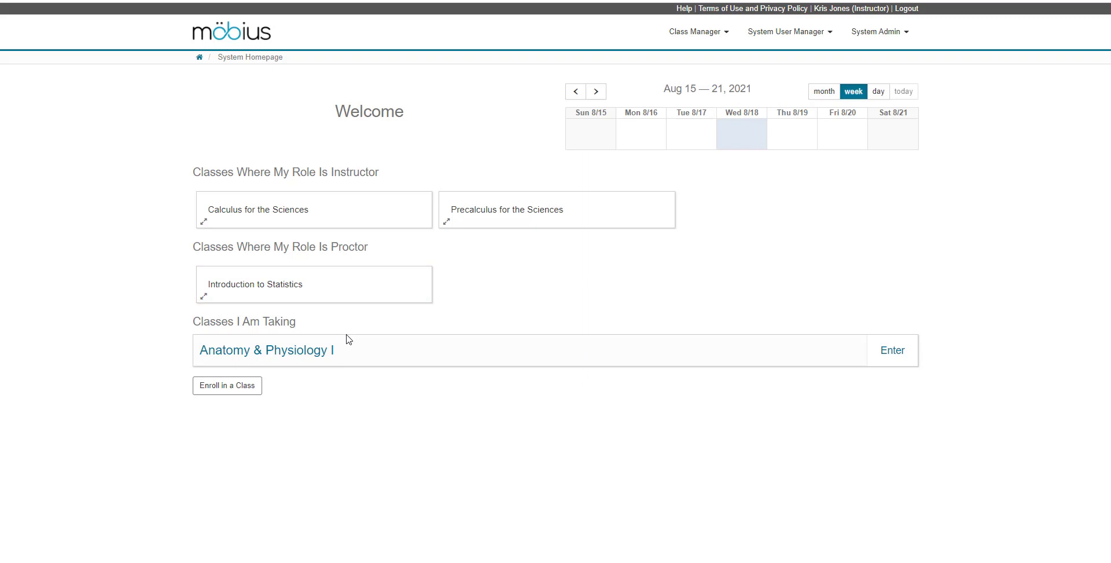
{"action": "mouse_move", "coordinate": [284, 343]}
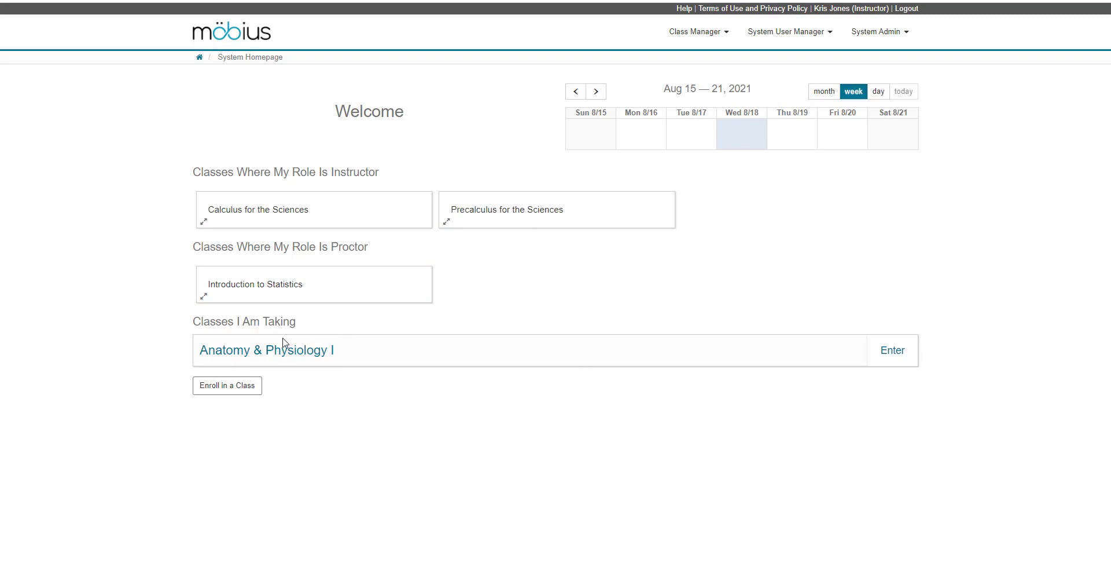
{"action": "mouse_move", "coordinate": [281, 353]}
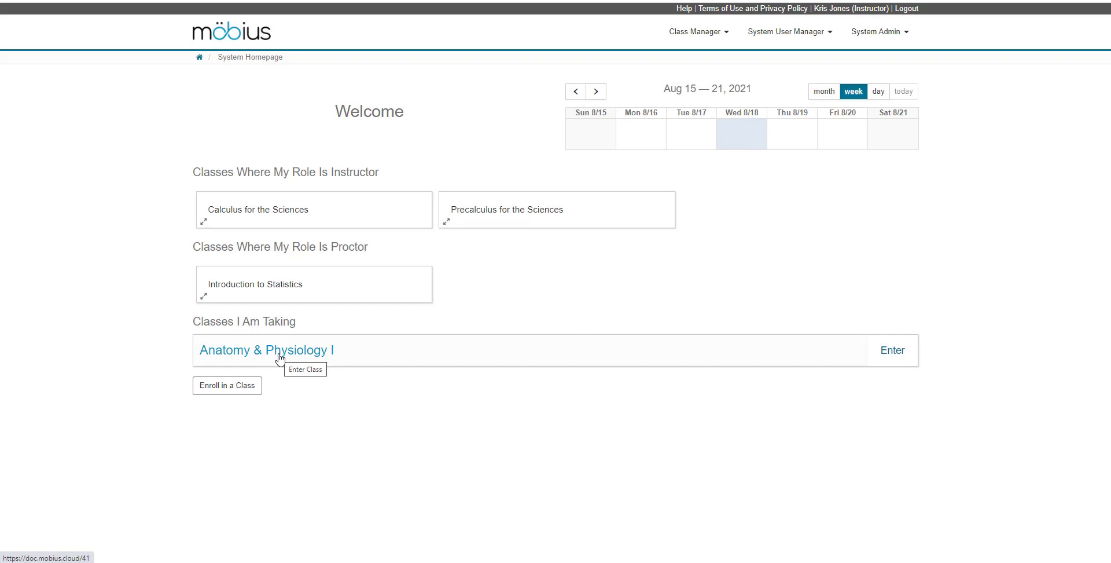
{"action": "mouse_move", "coordinate": [283, 326]}
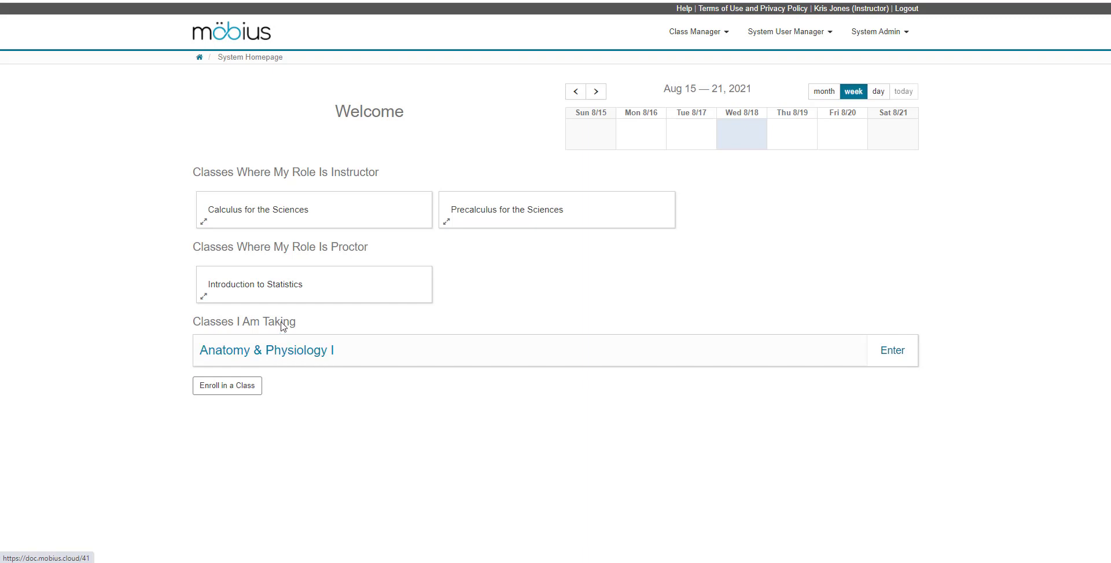
{"action": "left_click", "coordinate": [557, 210]}
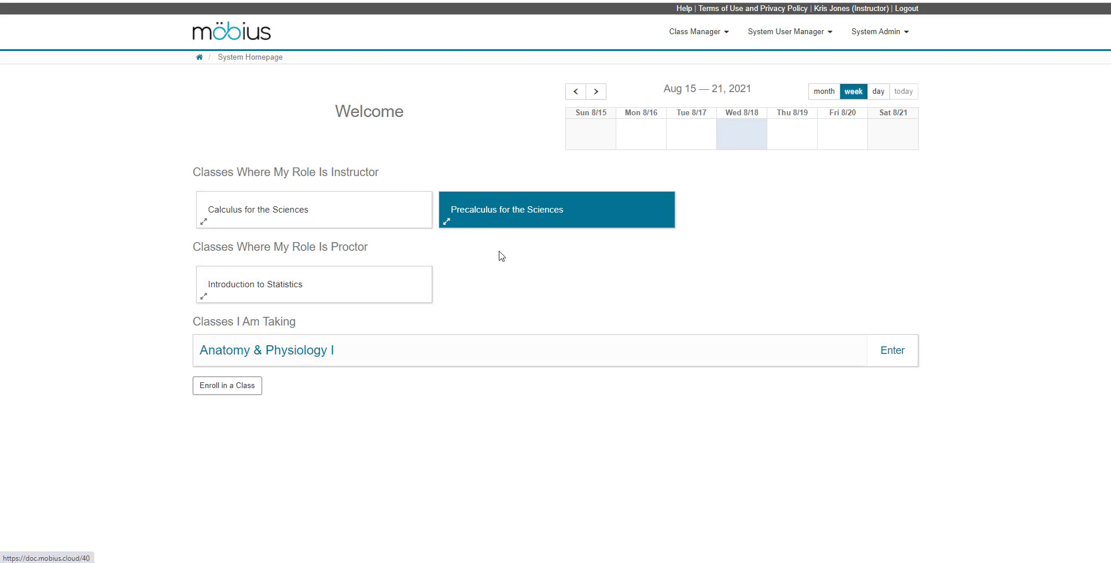